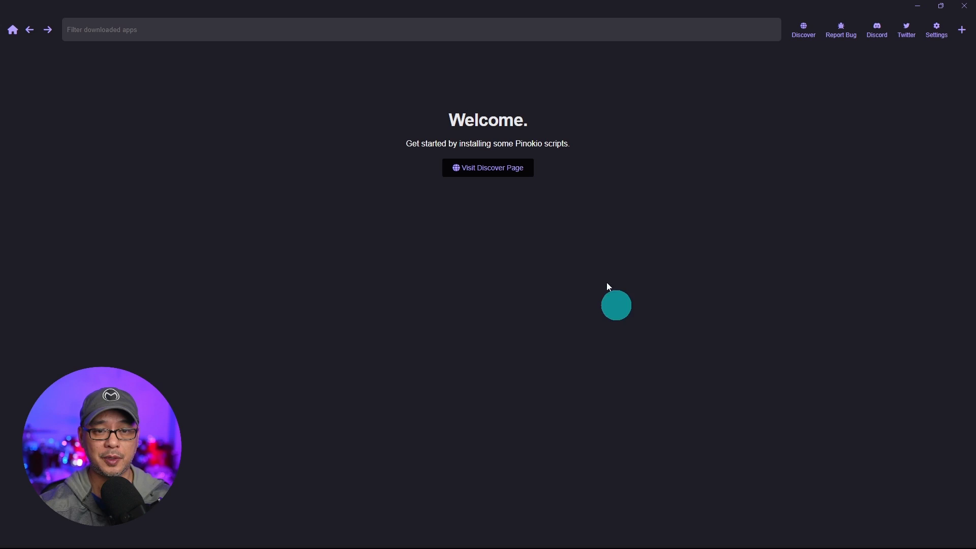
Step: Search Discover for 'autom' and start downloading the Stable Diffusion web UI script
click(488, 167)
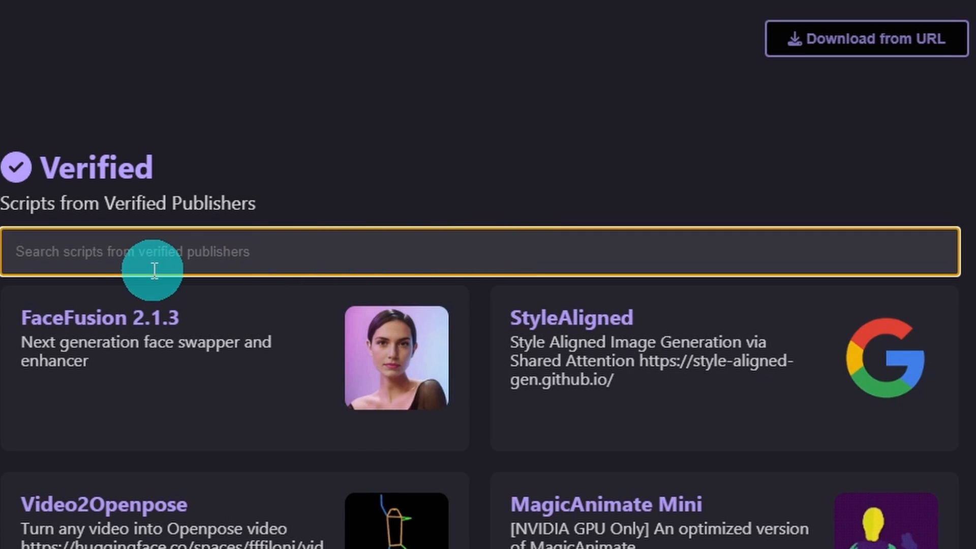
text(autom)
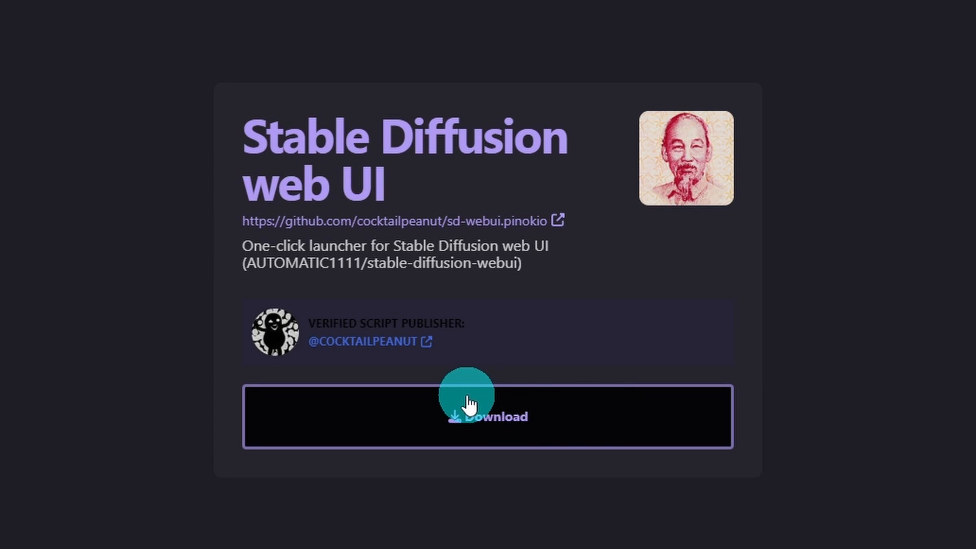
click(487, 416)
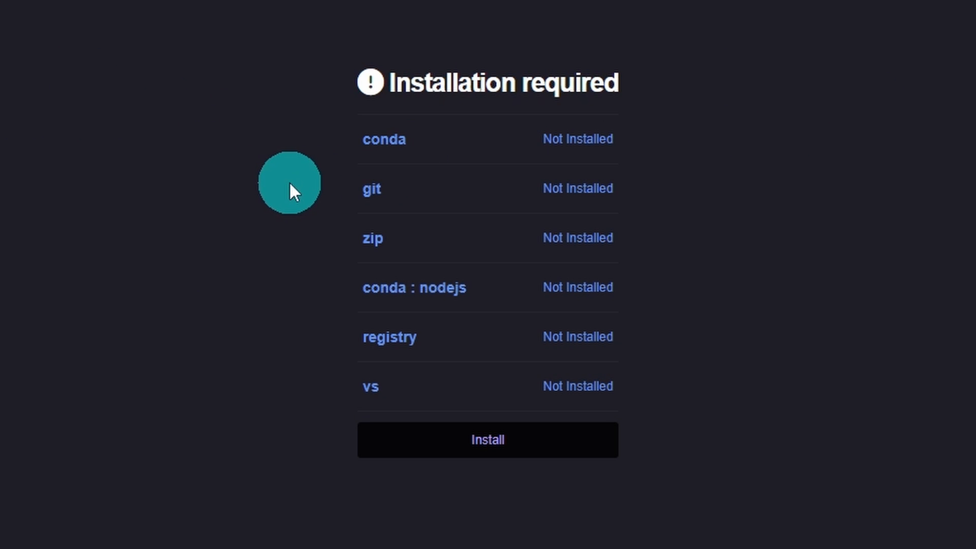
mouse_move(899, 388)
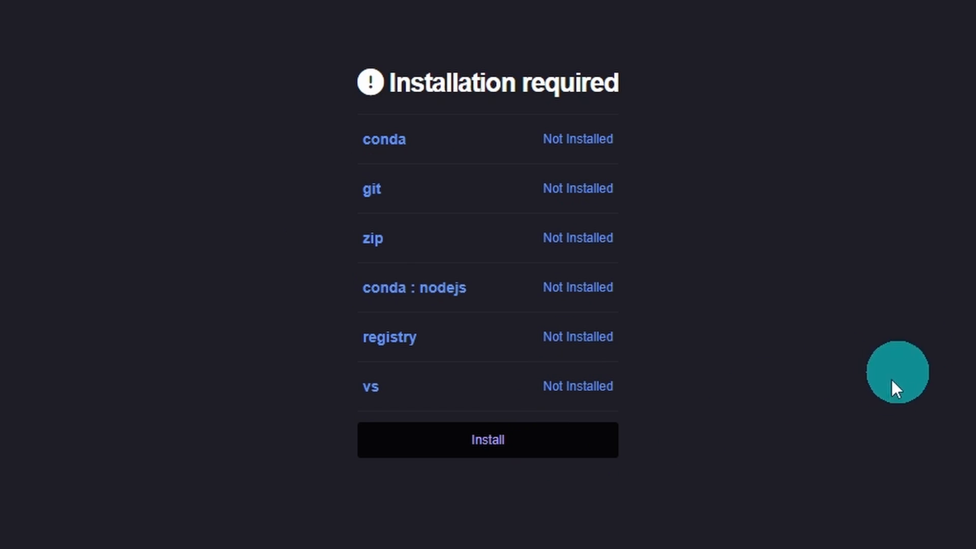
Step: Install conda, git, zip, nodejs, registry and vs, approving the admin prompt and completion
click(488, 439)
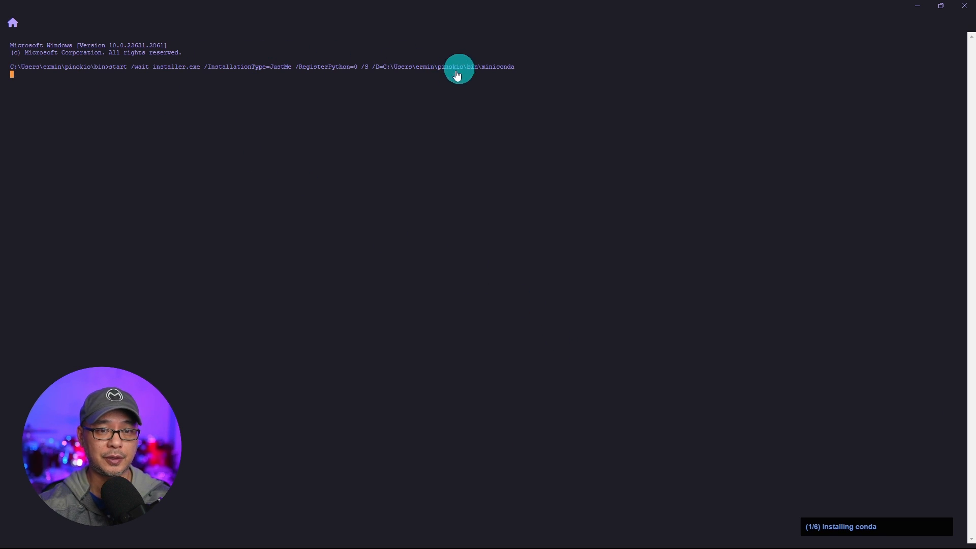
mouse_move(568, 145)
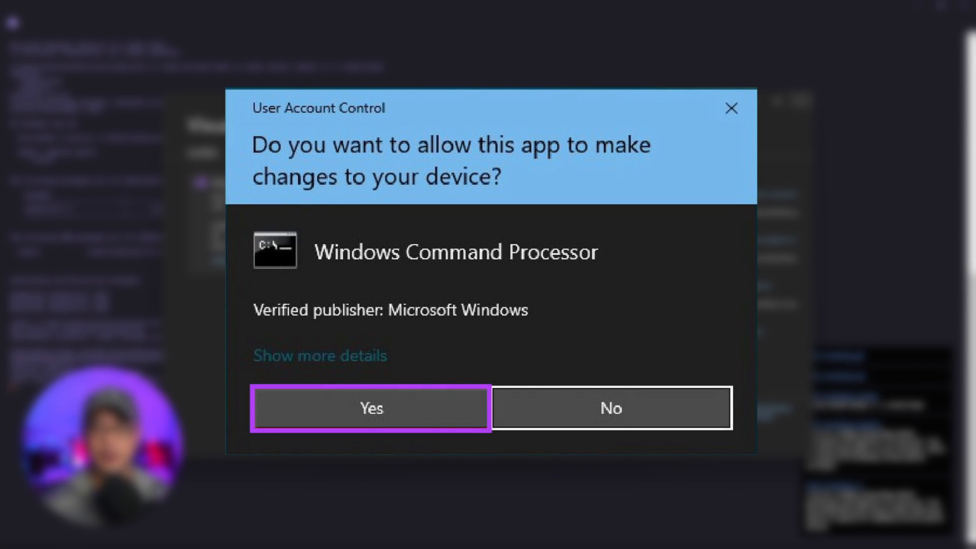
click(371, 408)
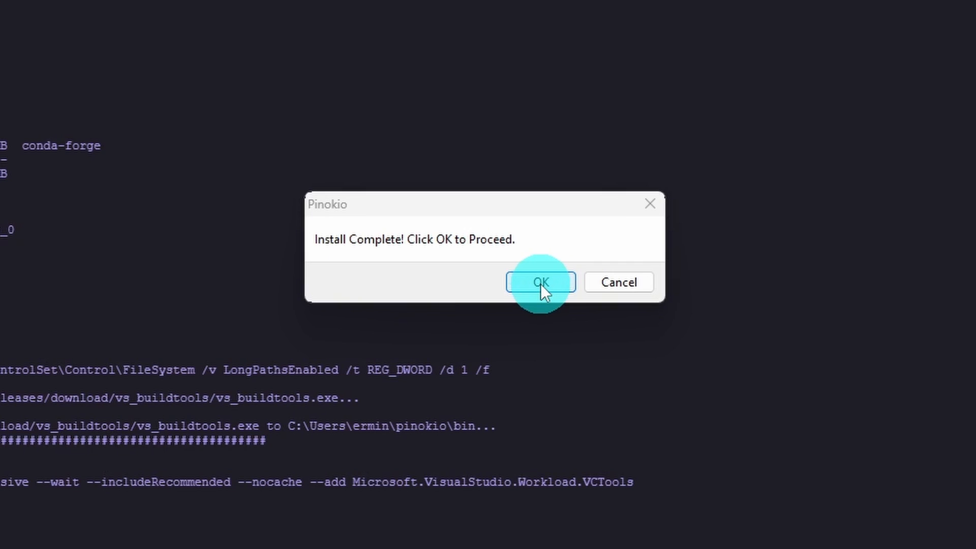
click(540, 282)
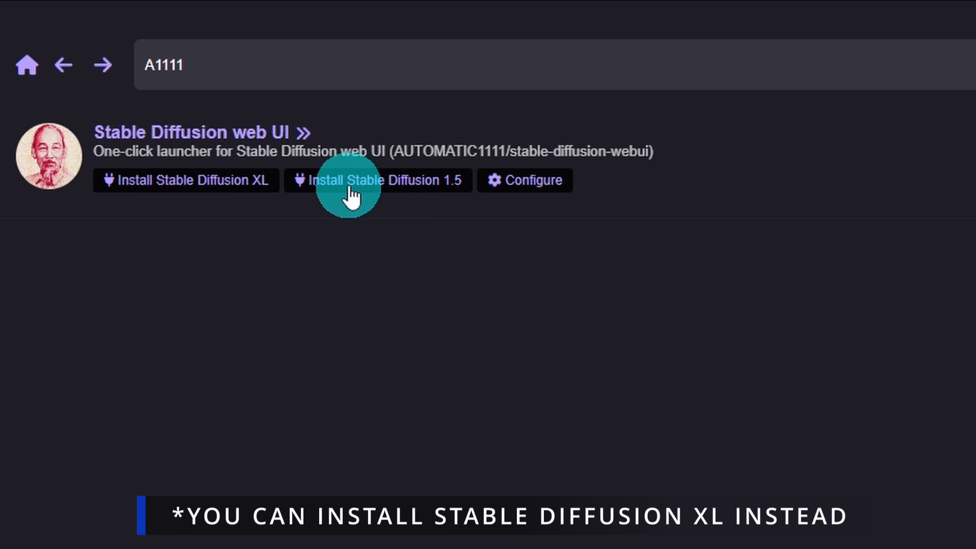
mouse_move(571, 342)
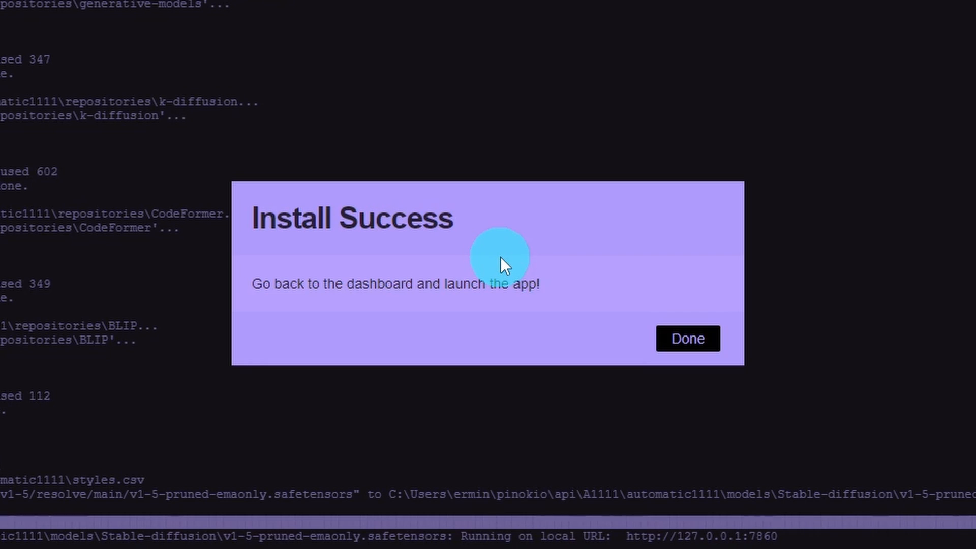
Step: Dismiss the Stable Diffusion 1.5 install success notice with Done
click(689, 338)
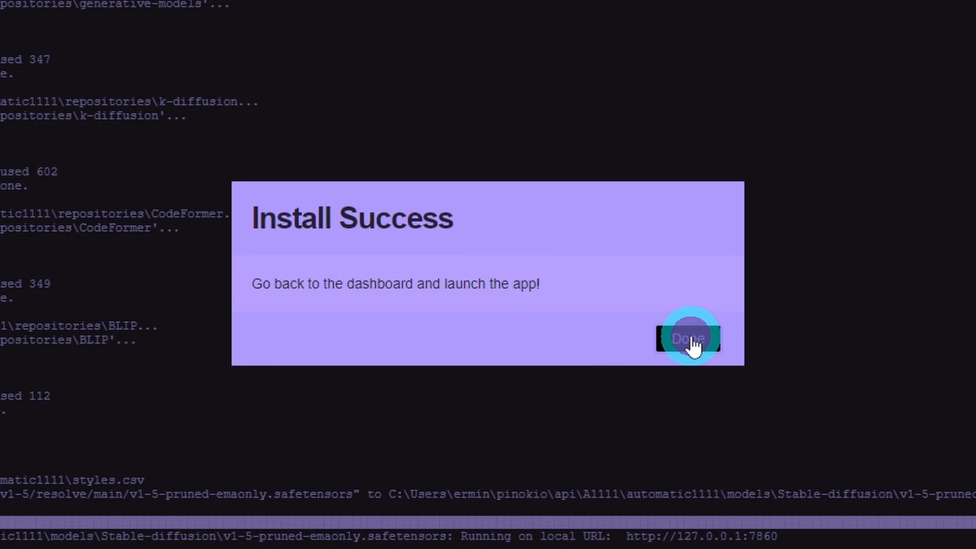
Step: Return to the dashboard and open the web UI's webui-user.bat startup settings
click(688, 339)
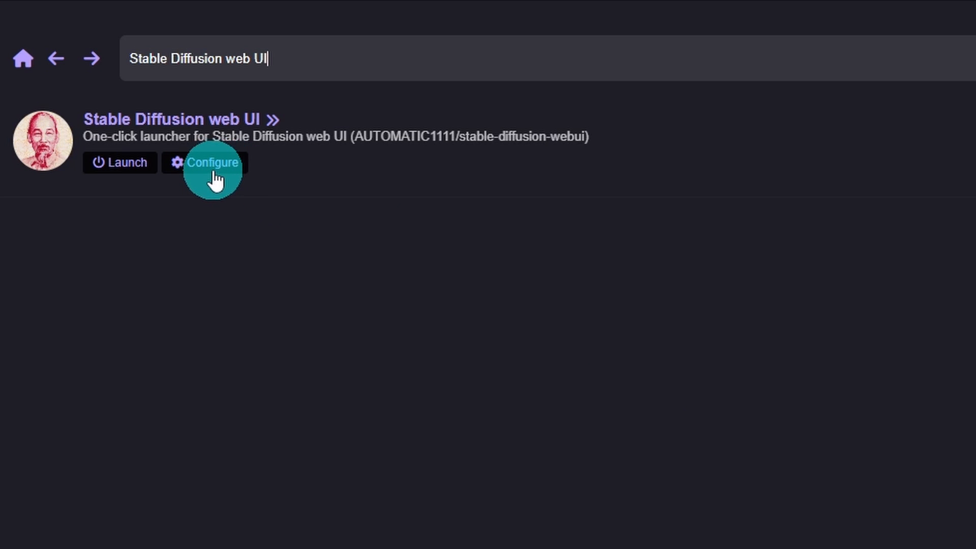
click(213, 163)
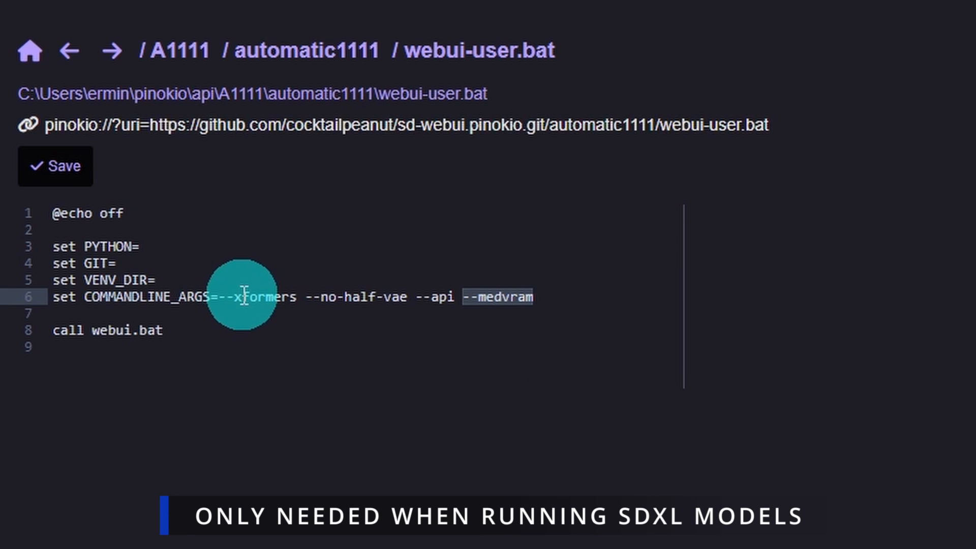
mouse_move(575, 447)
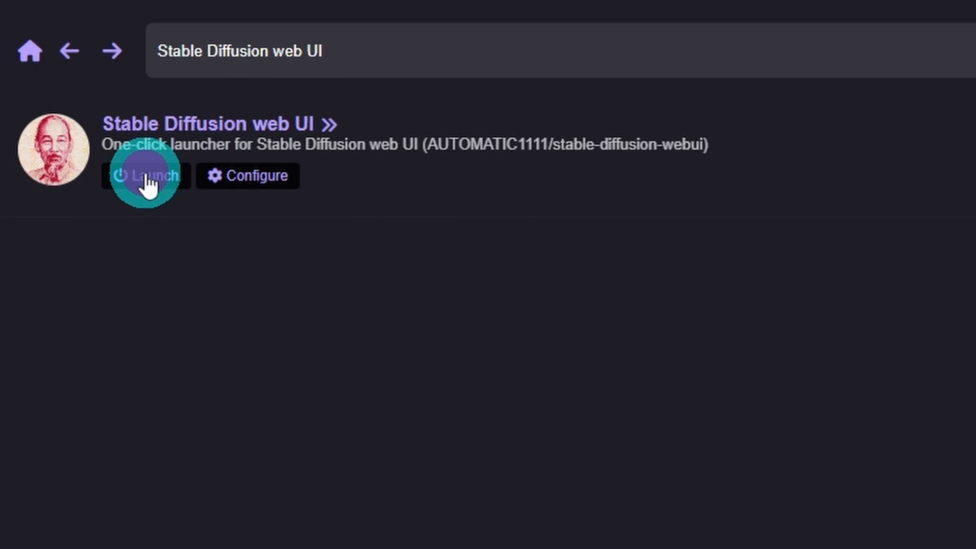
click(147, 175)
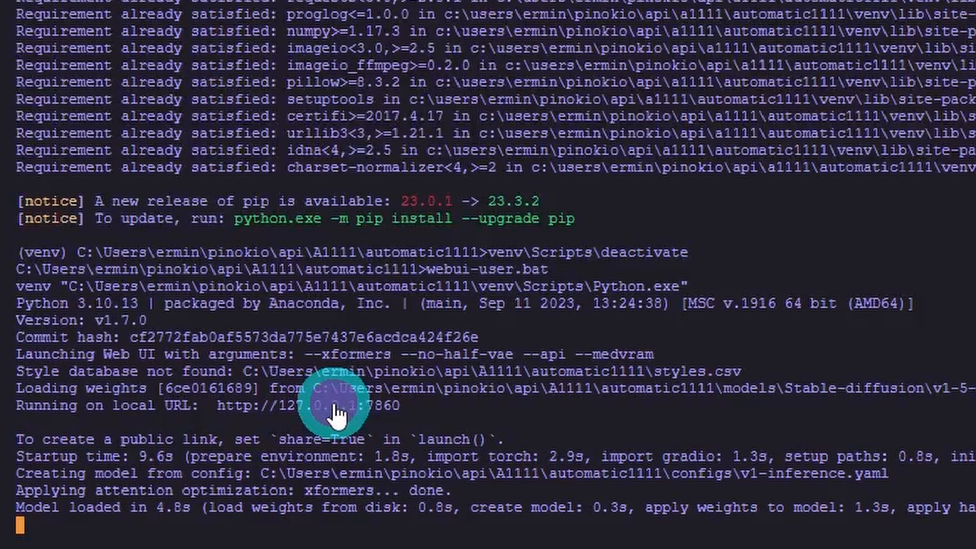
click(314, 405)
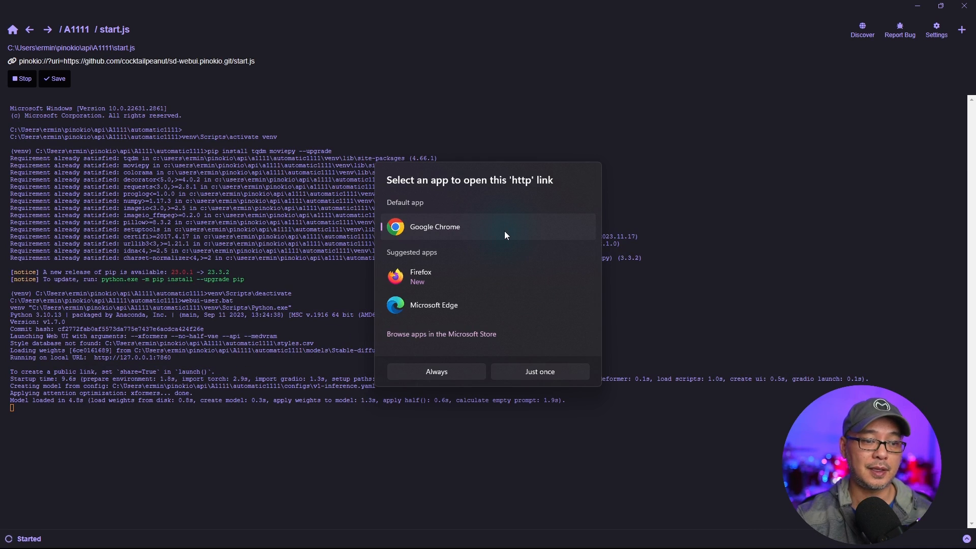
mouse_move(437, 371)
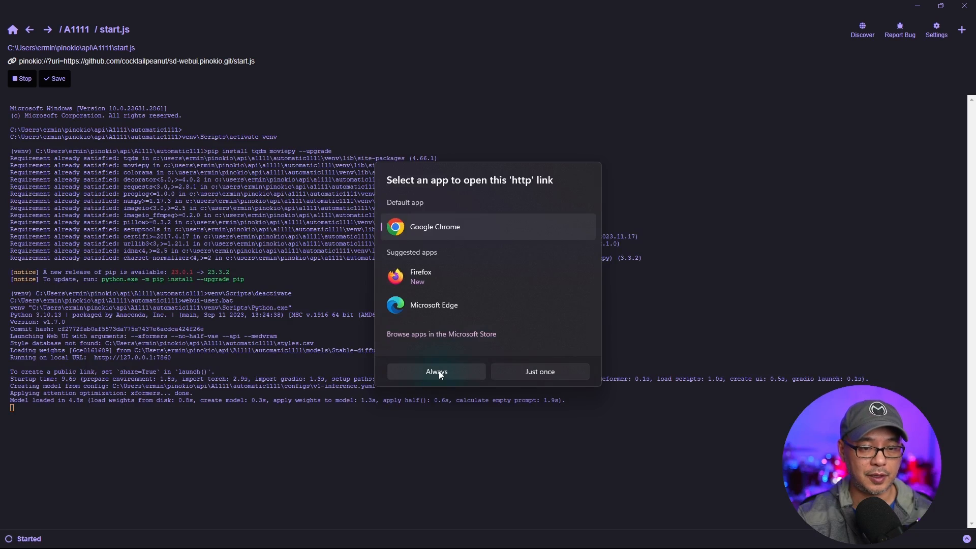
mouse_move(467, 362)
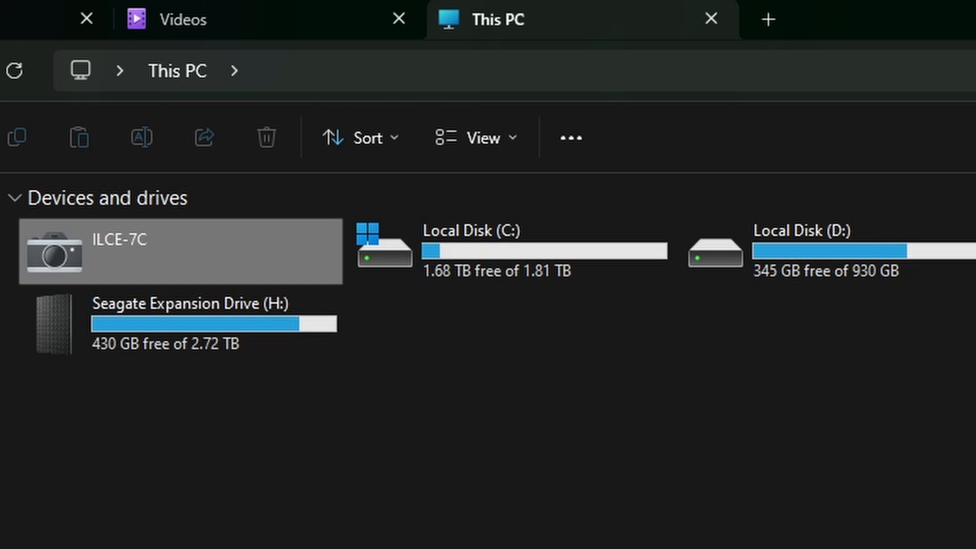
Step: Navigate C: to pinokio\api\A1111 in large icons and open automatic1111
click(677, 354)
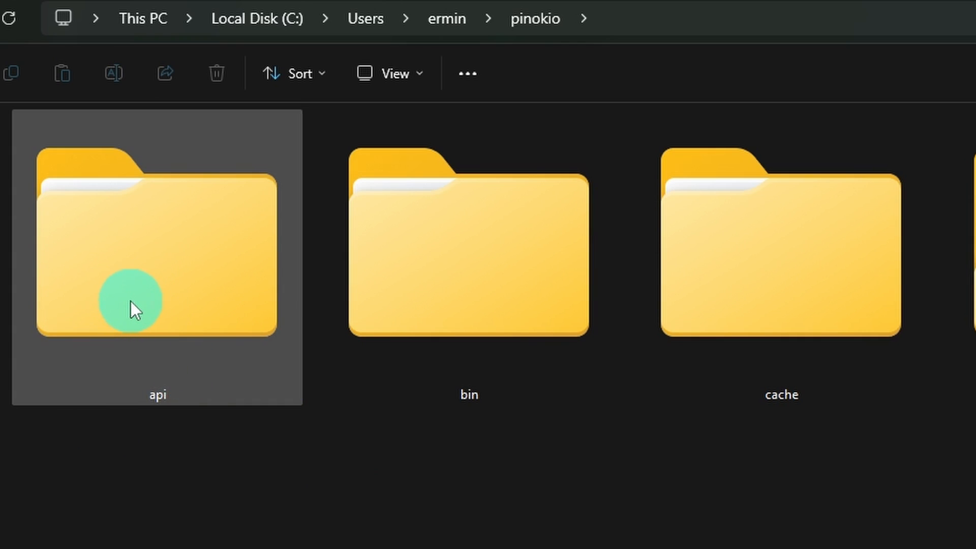
double_click(157, 250)
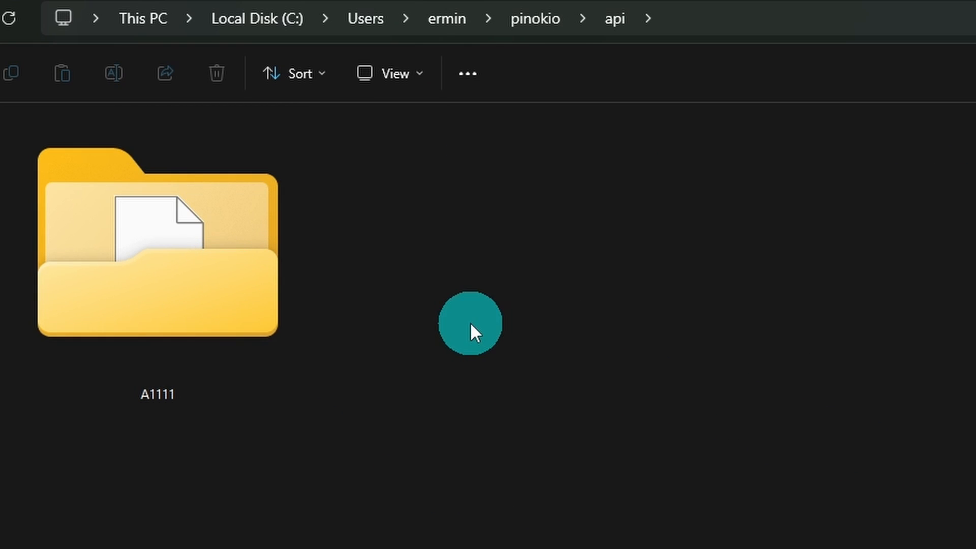
double_click(157, 243)
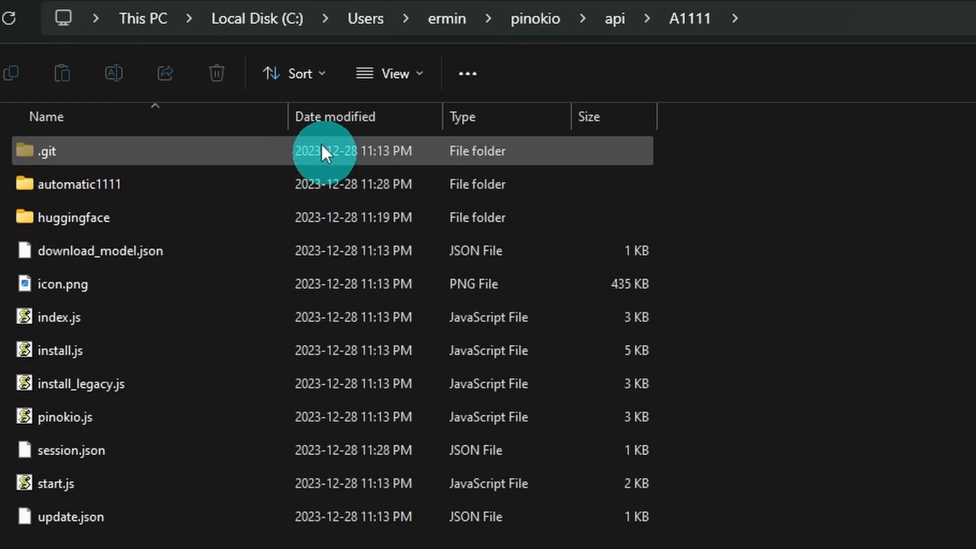
click(389, 72)
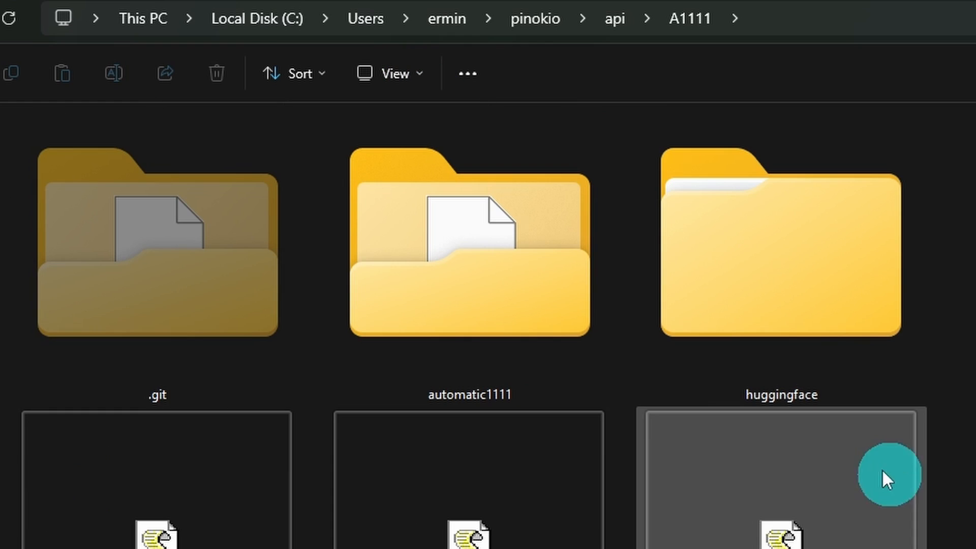
double_click(470, 249)
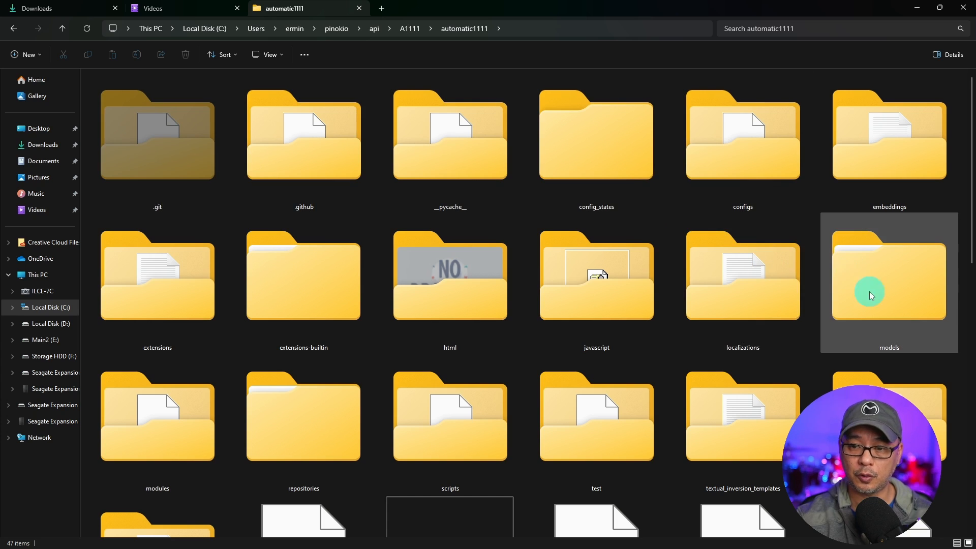
Step: Open models, then the Stable-diffusion folder holding v1-5-pruned-emaonly.safetensors
double_click(889, 276)
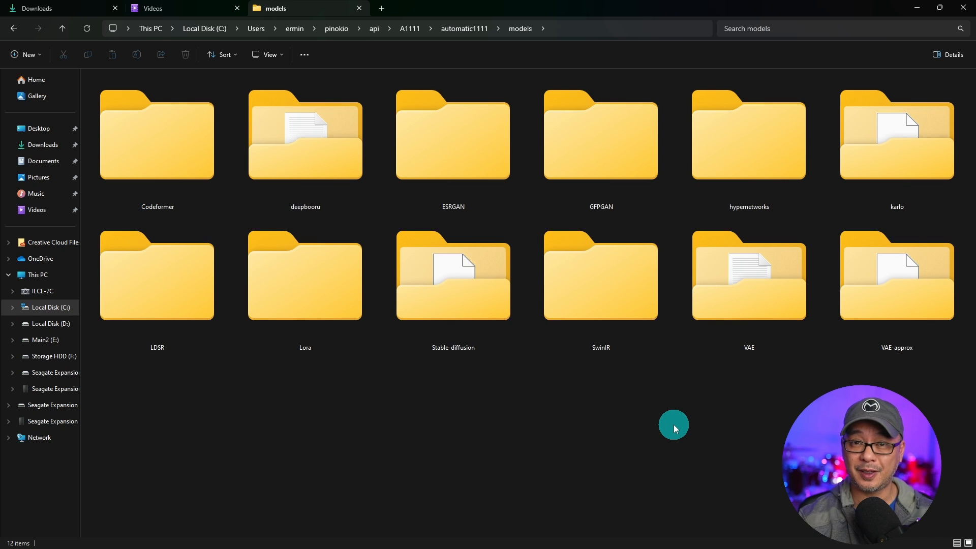
click(305, 277)
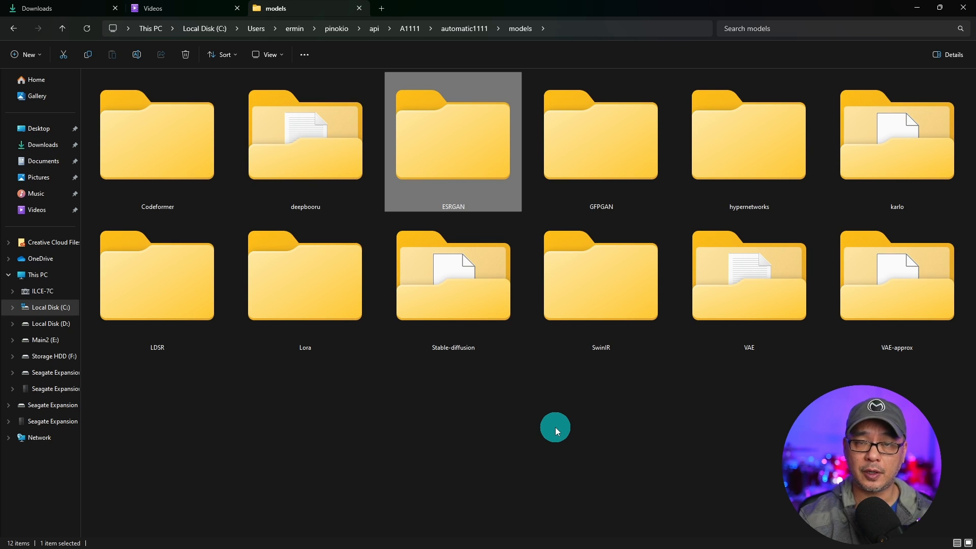
mouse_move(676, 453)
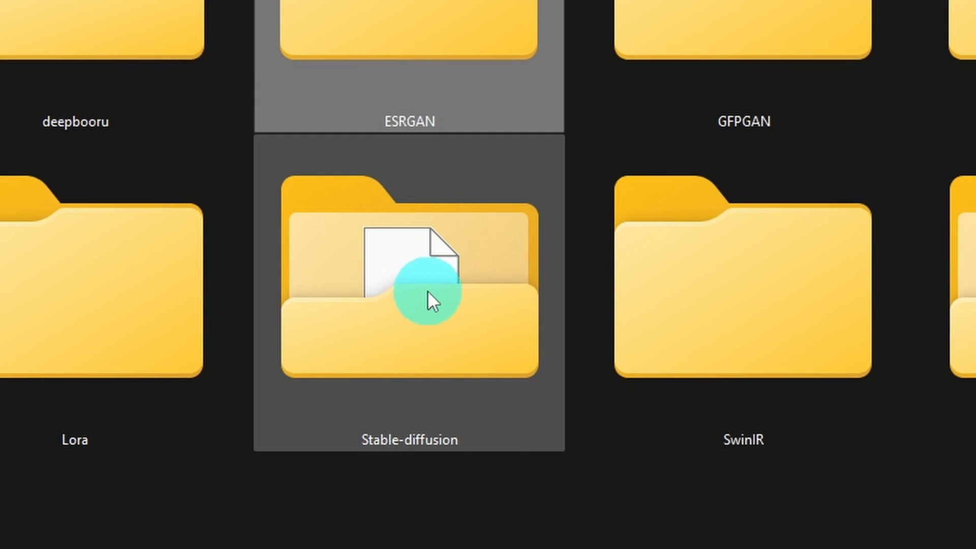
double_click(410, 289)
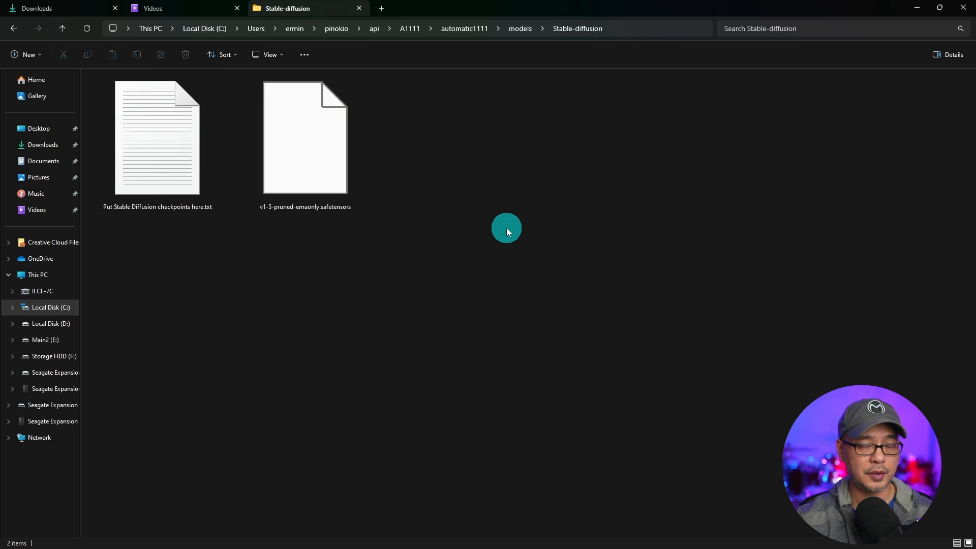
mouse_move(475, 228)
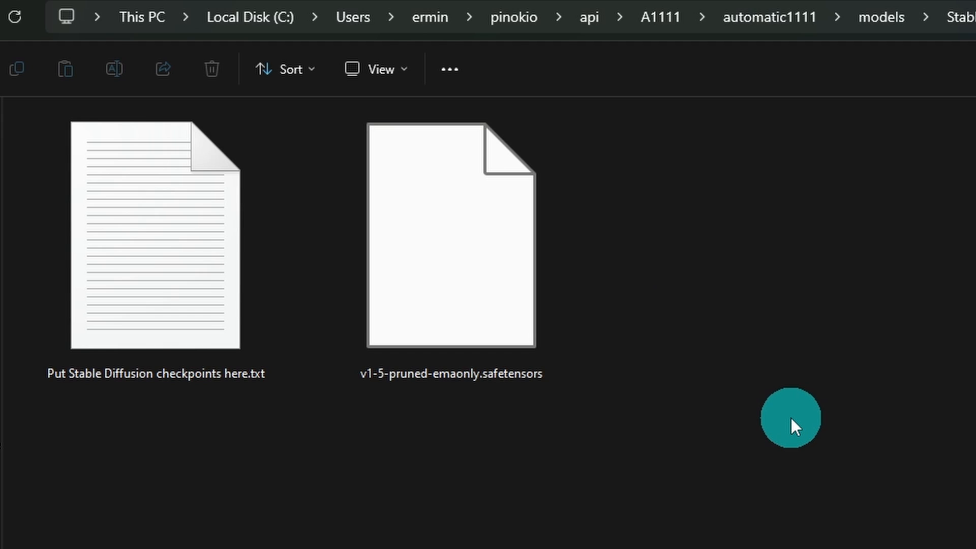
mouse_move(44, 398)
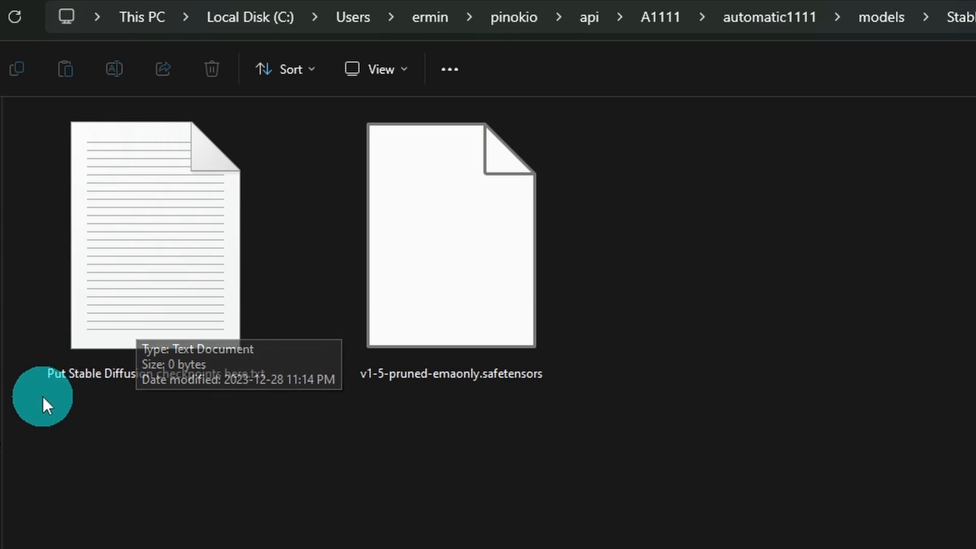
mouse_move(215, 430)
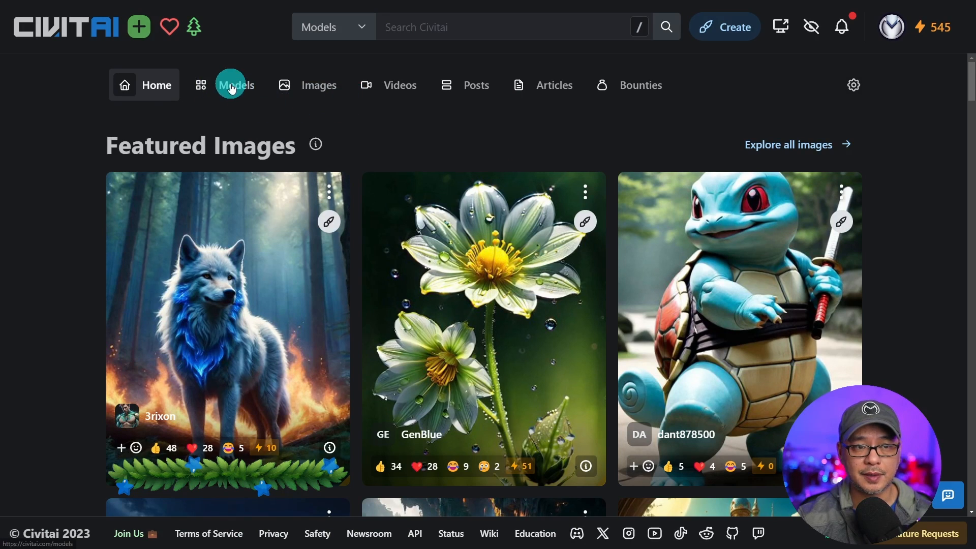
Step: Scroll Civitai's Highest Rated models grid and open the Starlight XL Animated page
click(236, 85)
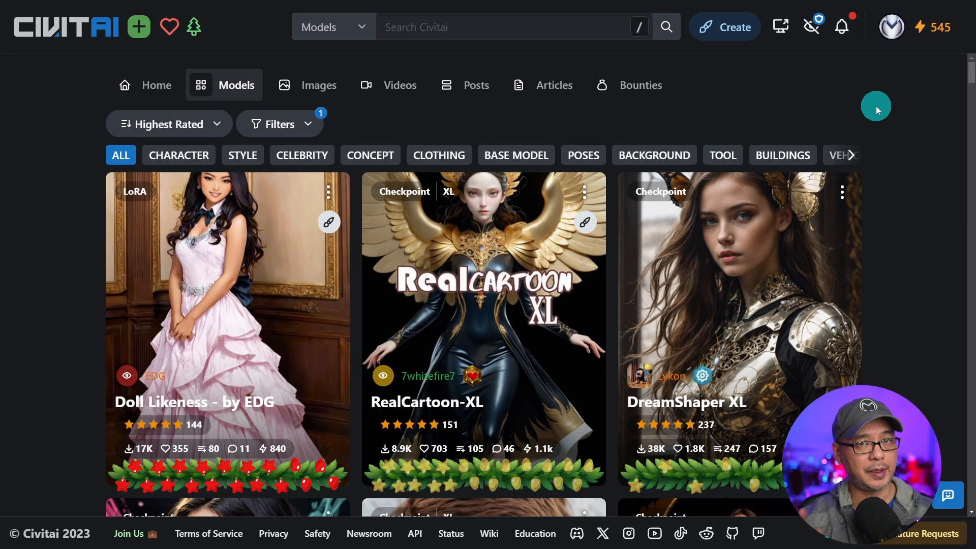
mouse_move(754, 115)
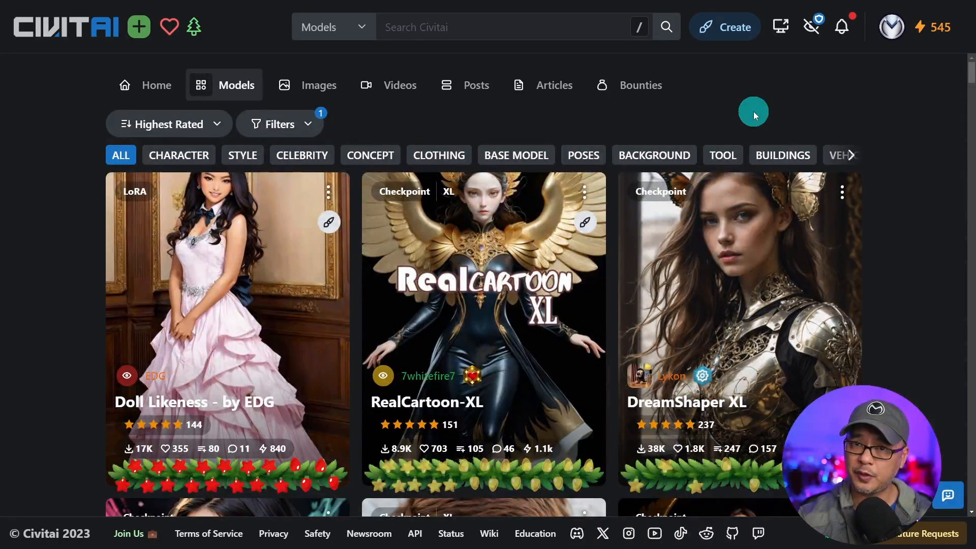
scroll(down, 3)
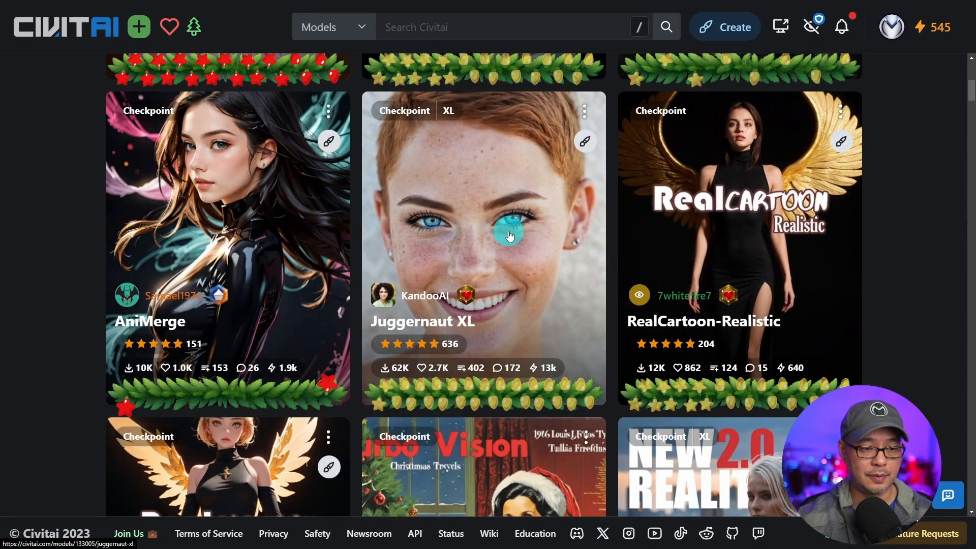
scroll(down, 3)
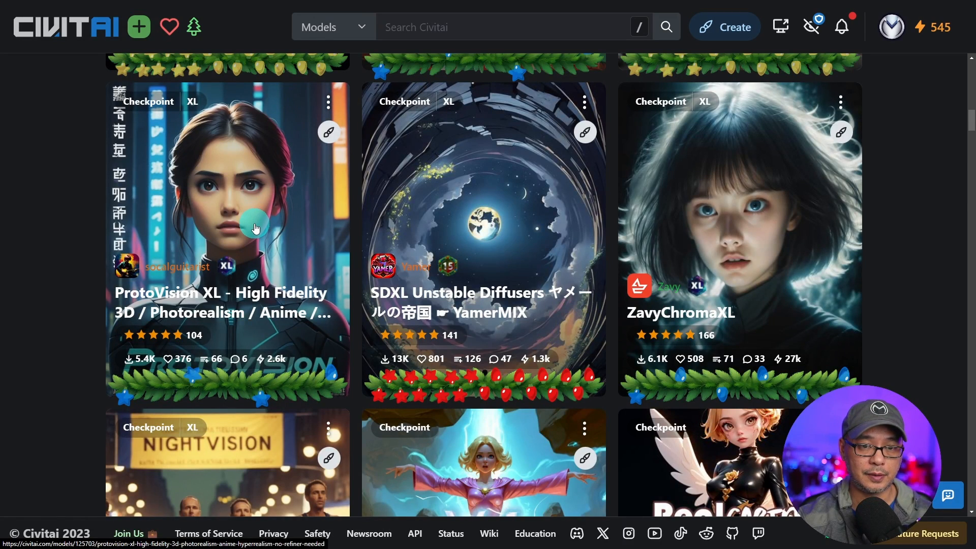
scroll(down, 3)
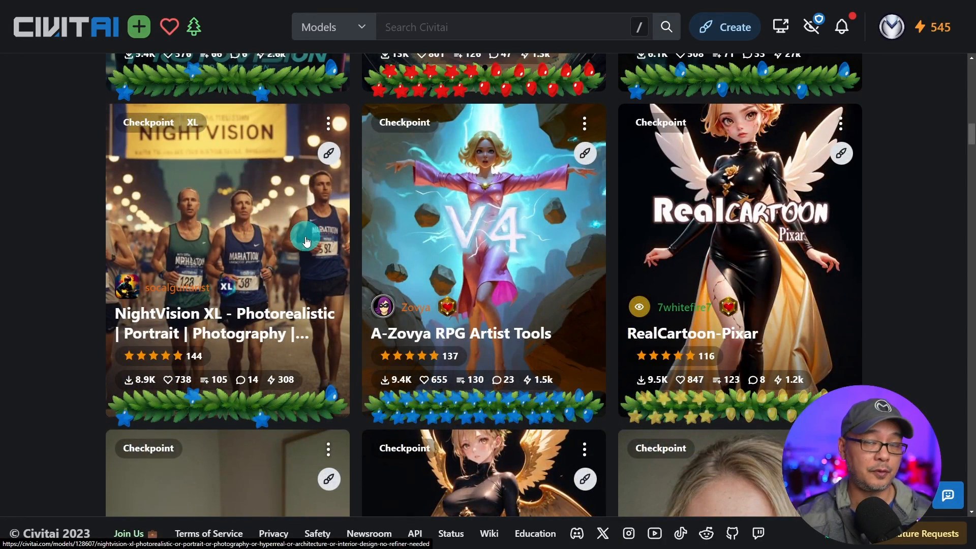
scroll(up, 3)
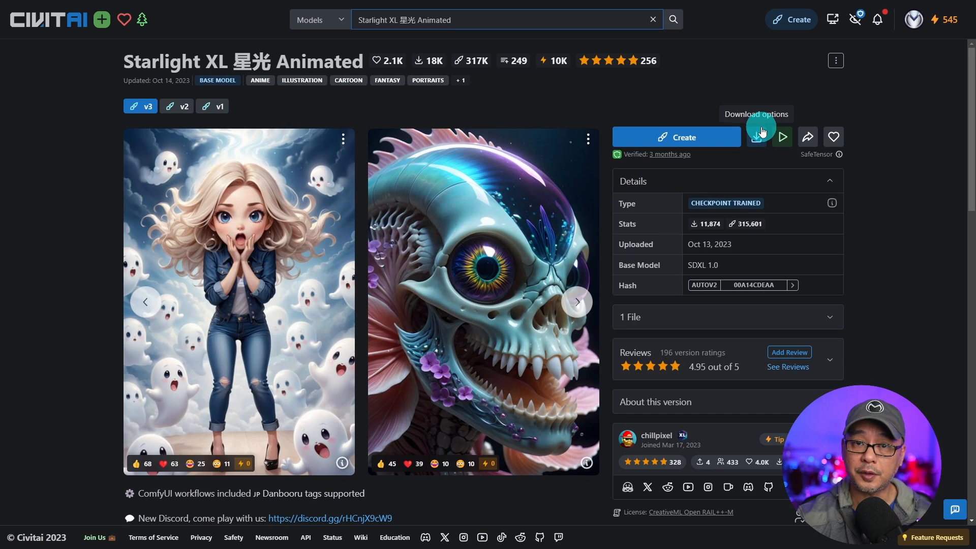
mouse_move(386, 118)
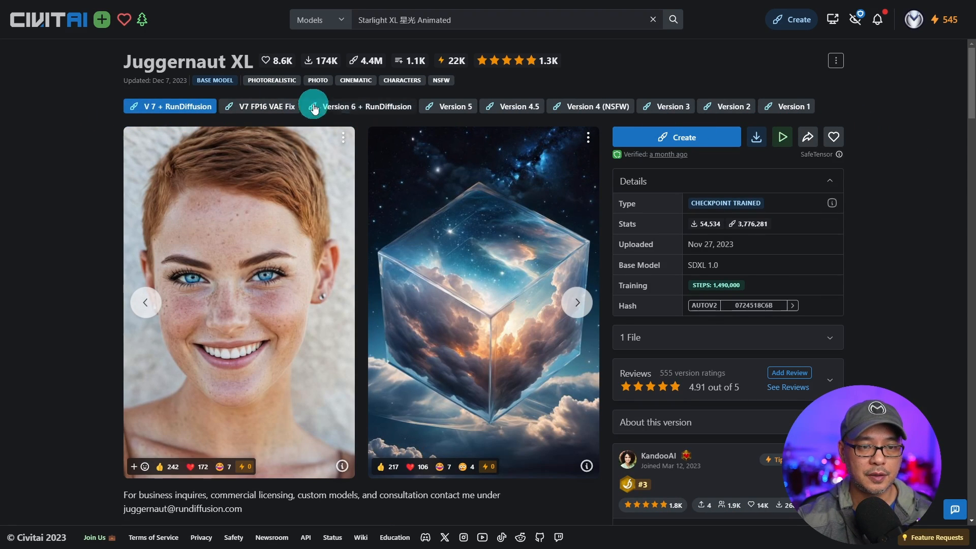
mouse_move(380, 129)
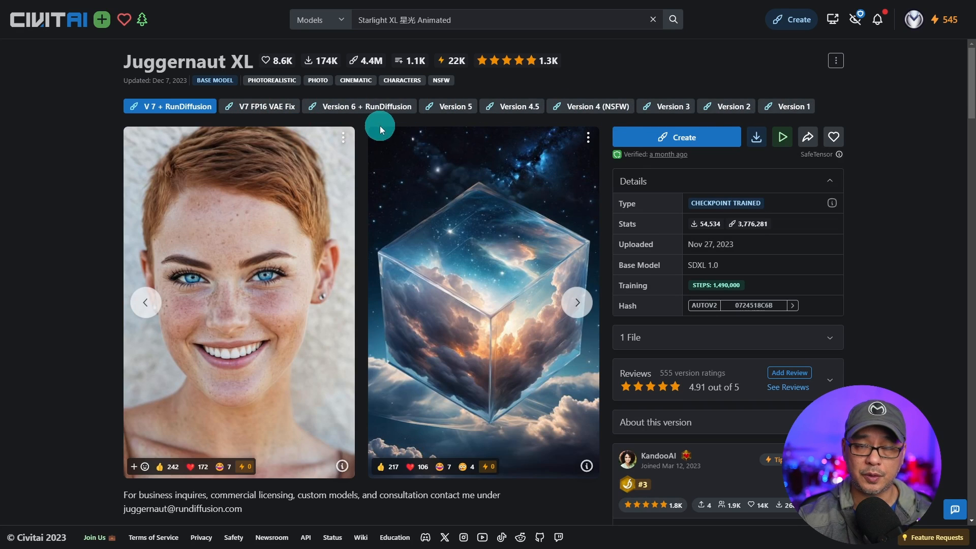
mouse_move(553, 249)
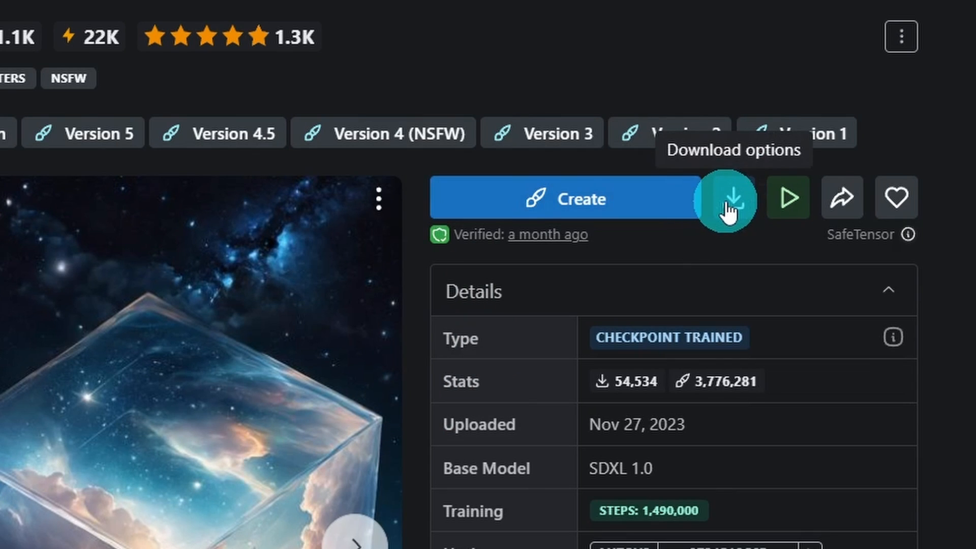
Step: Open the download options for Juggernaut XL V7 + RunDiffusion
click(733, 199)
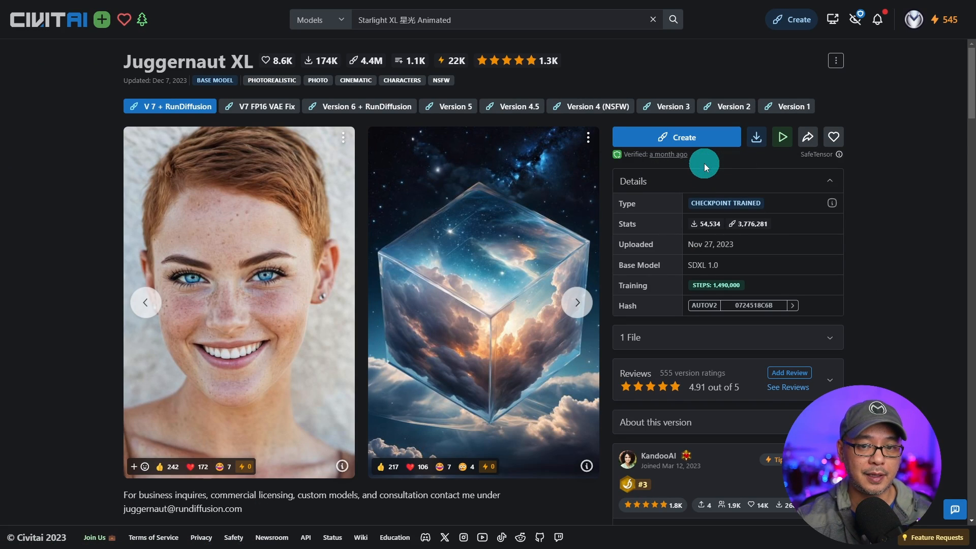
Step: Download the Juggernaut XL V7 checkpoint, saving it to the chosen folder
click(755, 137)
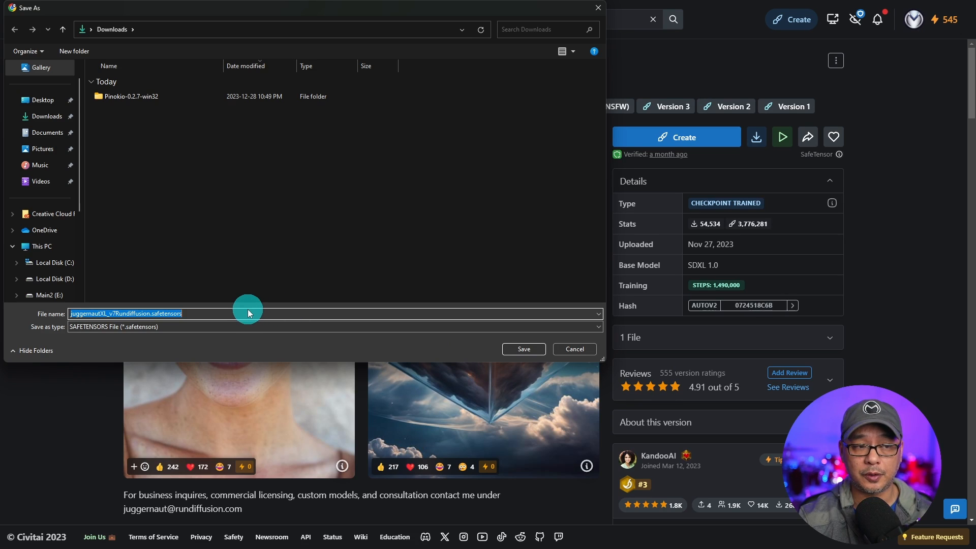
mouse_move(157, 207)
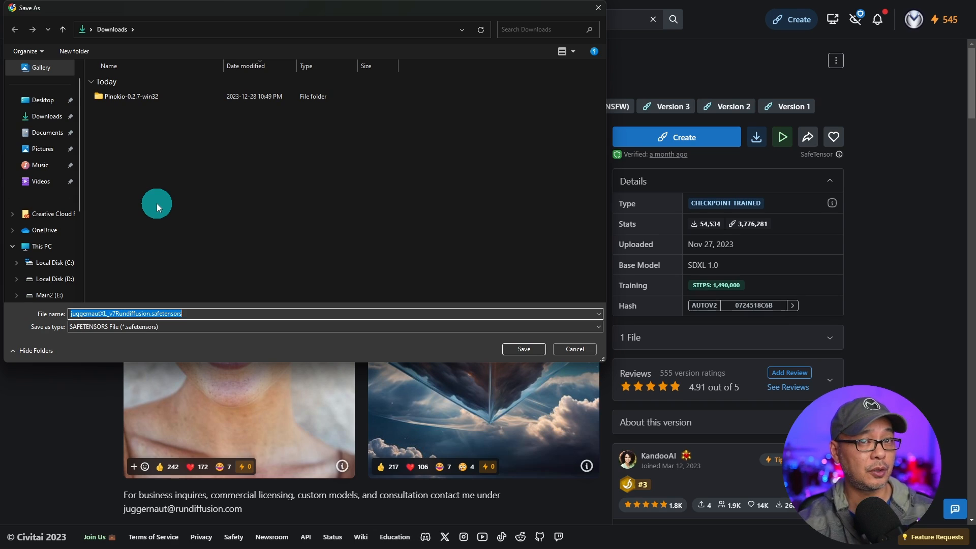
click(55, 213)
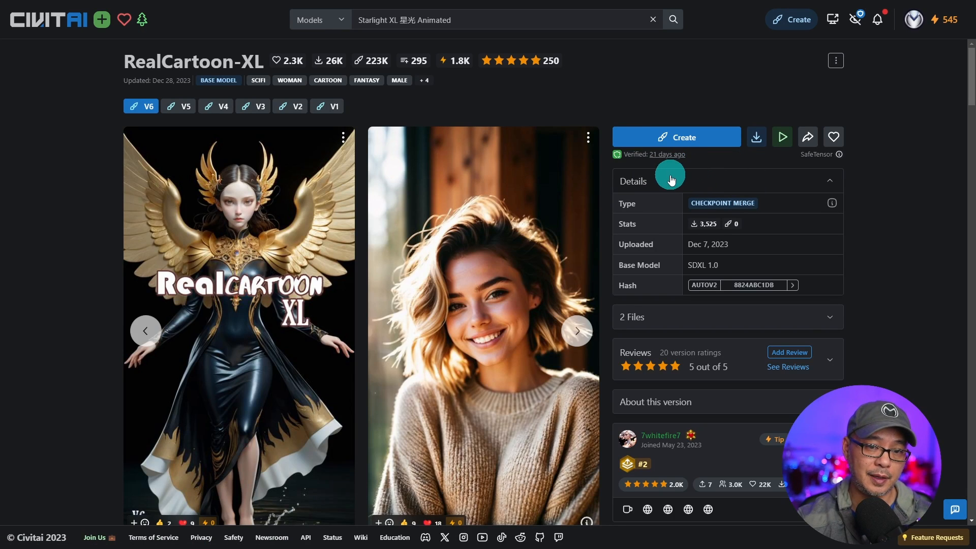
click(756, 137)
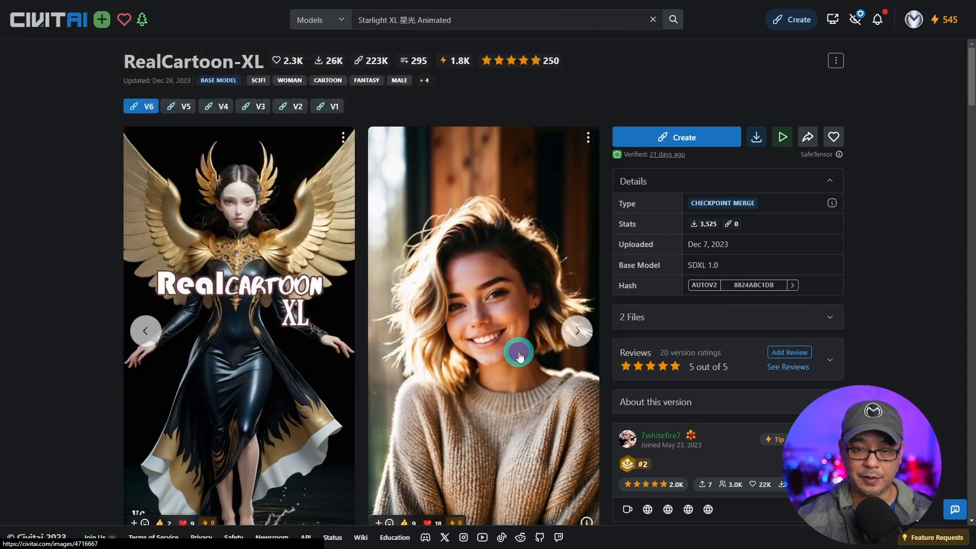
click(756, 137)
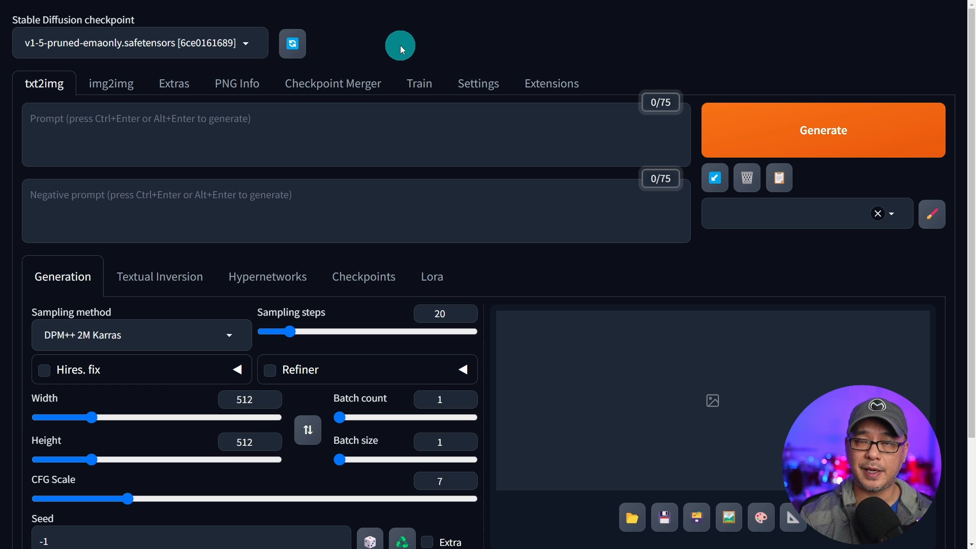
Step: Select the juggernautXL_v7Rundiffusion checkpoint and enter the howling-wolf prompt with 'ugly, deformed, warped' negatives
click(245, 43)
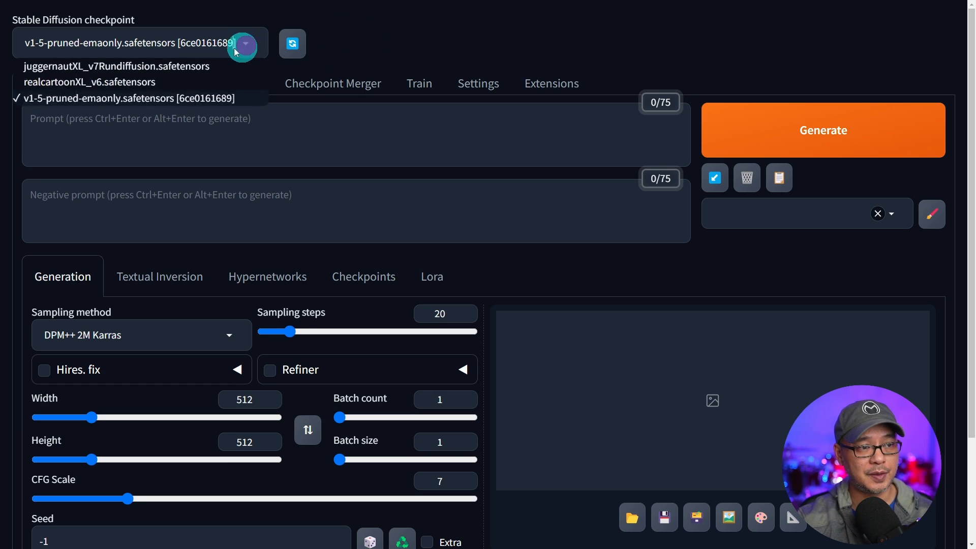
click(115, 66)
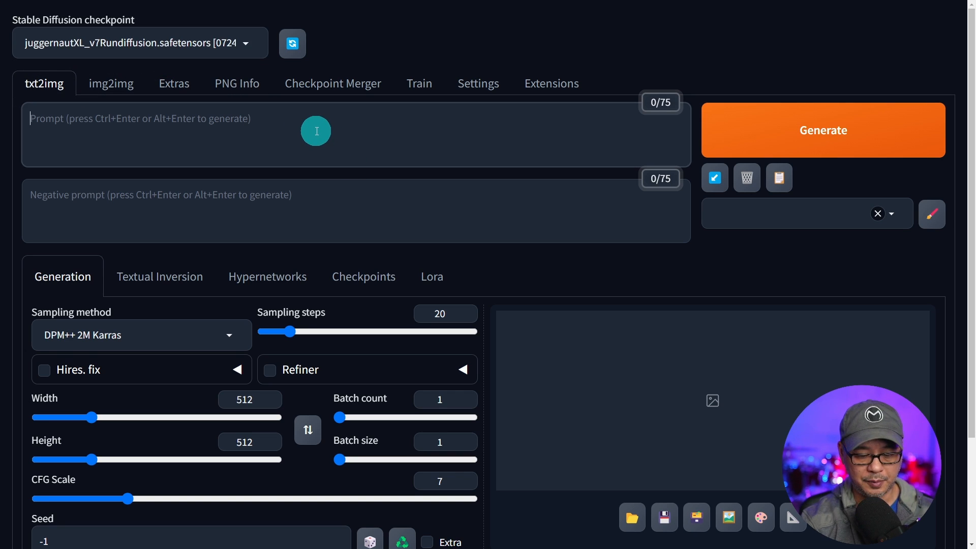
text(h)
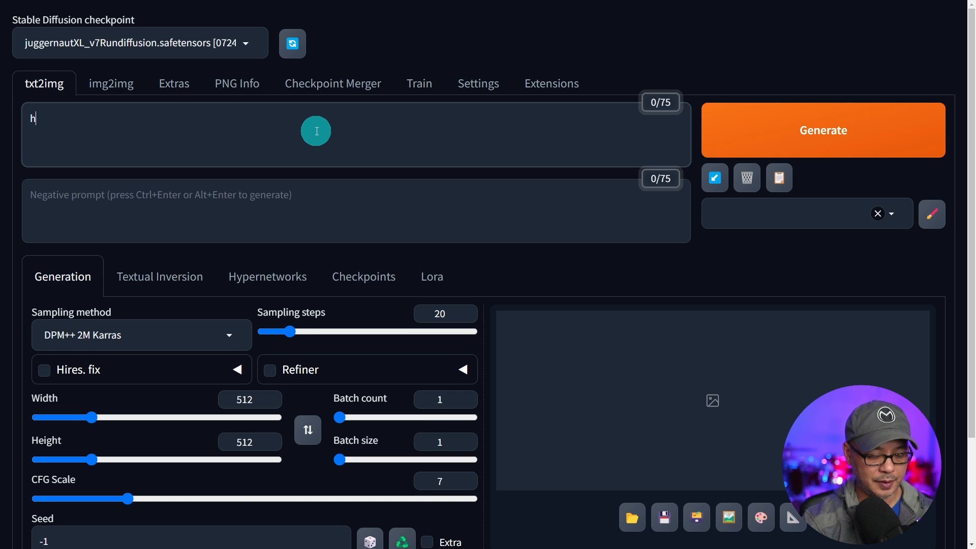
text(howling wolf at night, full moon in the background)
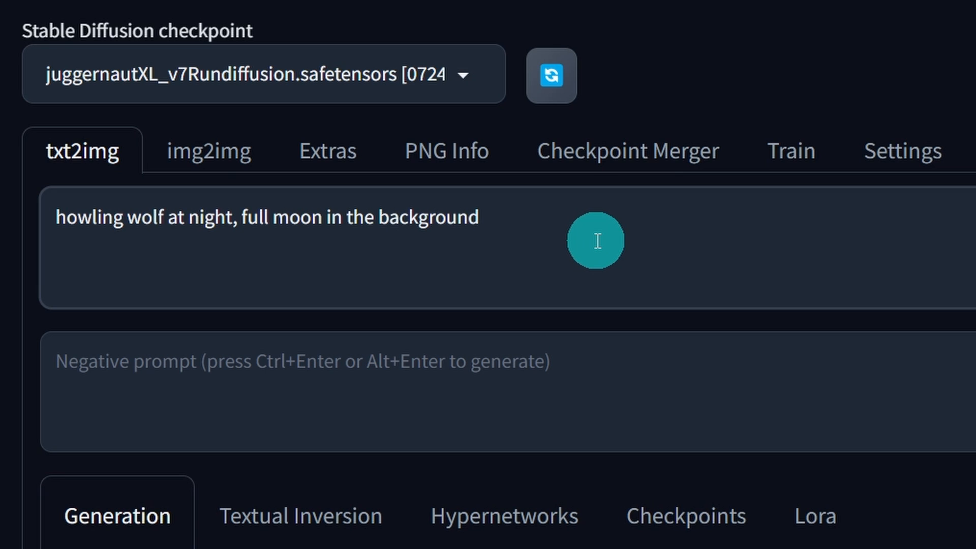
mouse_move(613, 372)
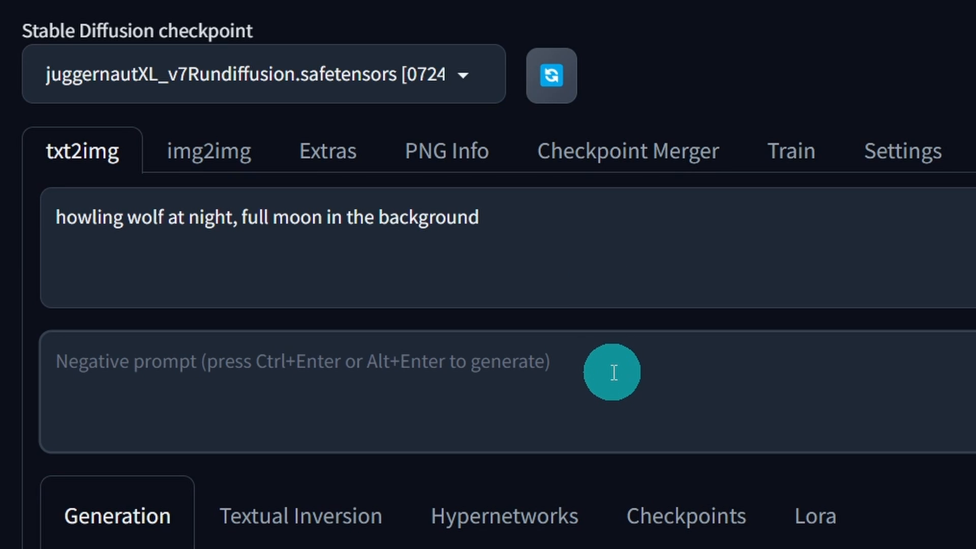
text(ugly, d)
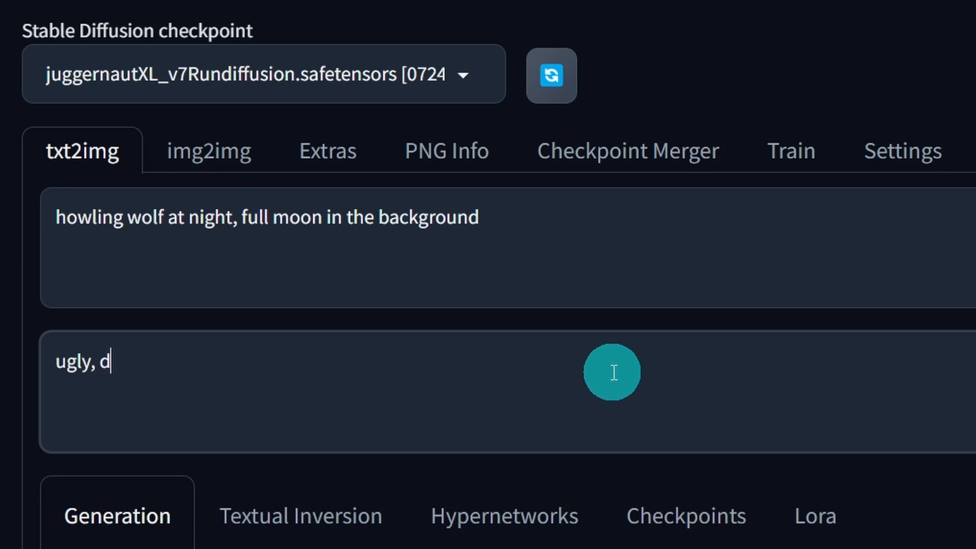
text(eformed, warped)
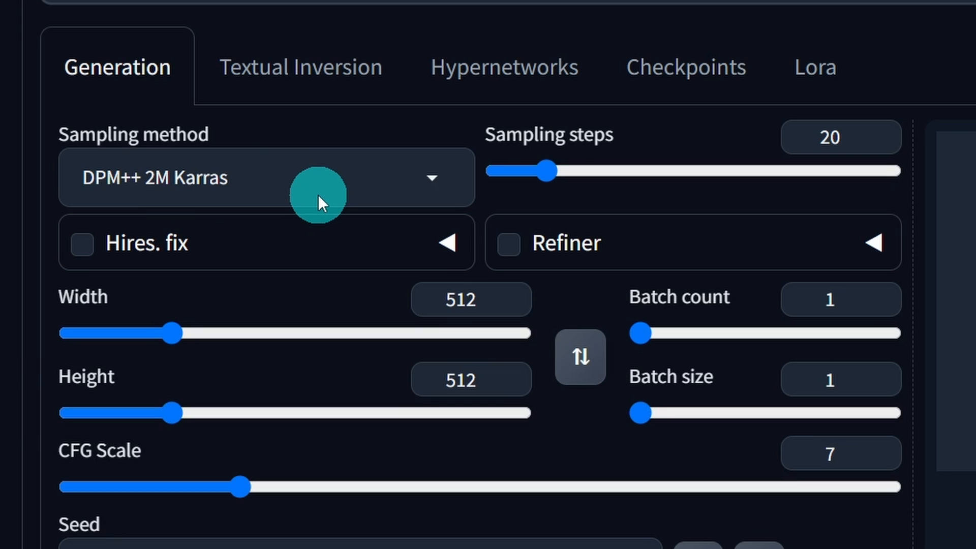
mouse_move(744, 164)
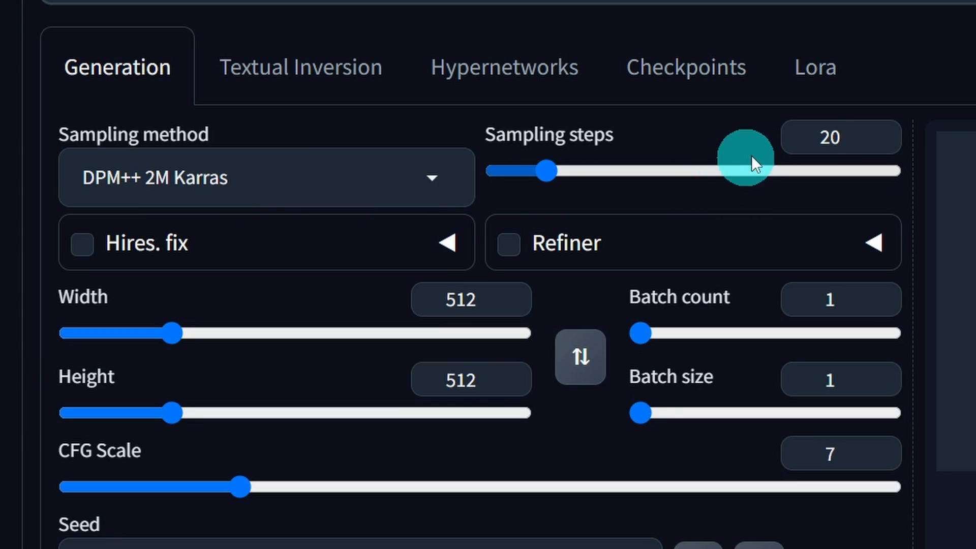
Step: Lower the Sampling steps value by dragging its slider left
drag(738, 170, 575, 170)
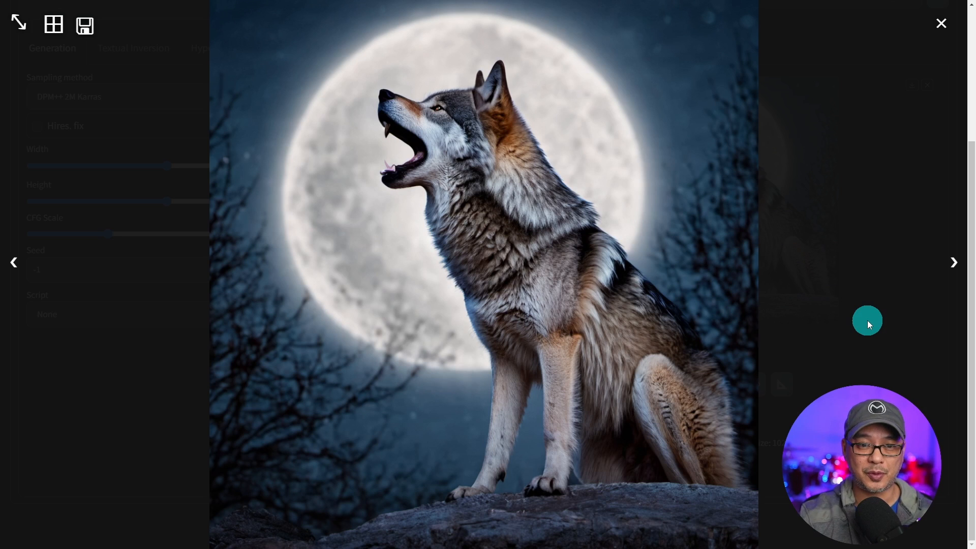
mouse_move(869, 136)
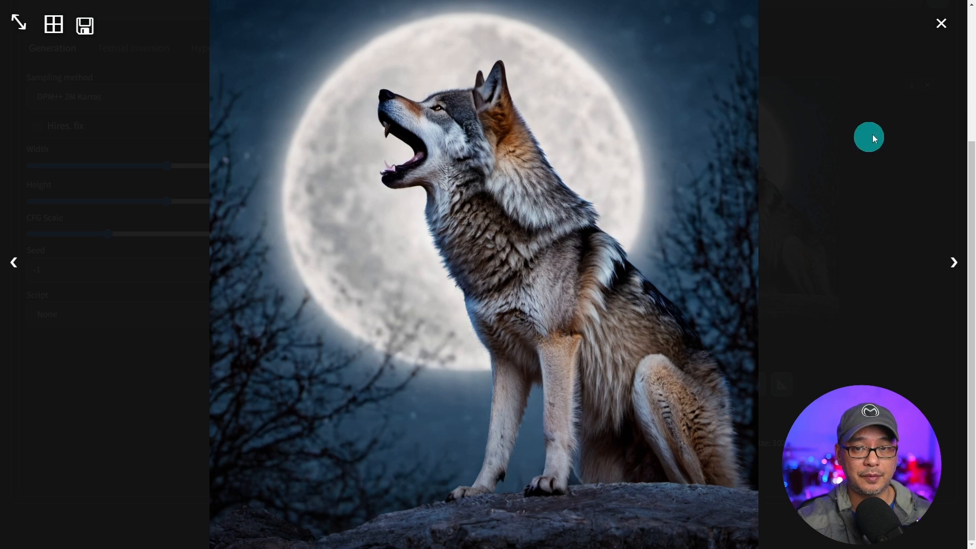
Step: Generate the howling-wolf full-moon image with Juggernaut XL
click(940, 23)
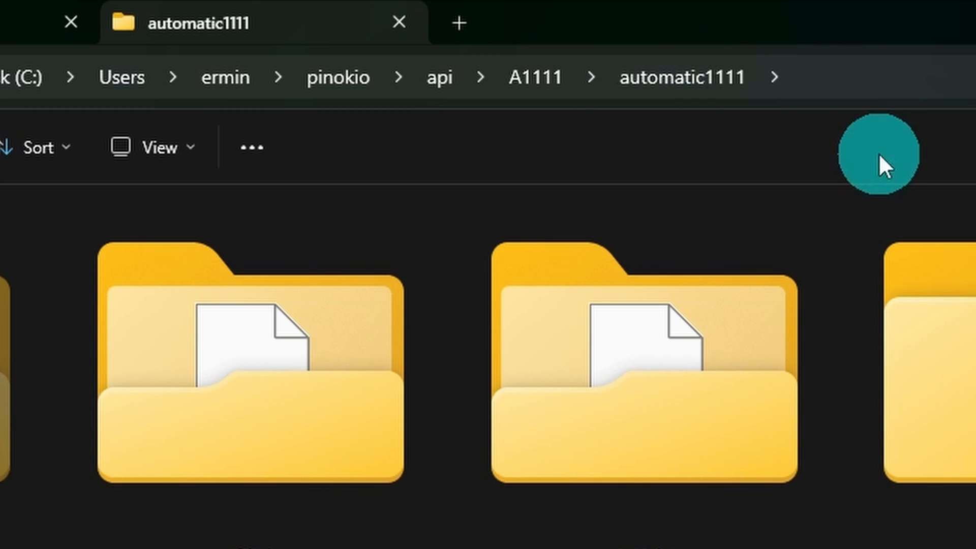
Step: Browse to txt2img-images > 2023-12-28 with large thumbnails and open the wolf PNG
scroll(down, 3)
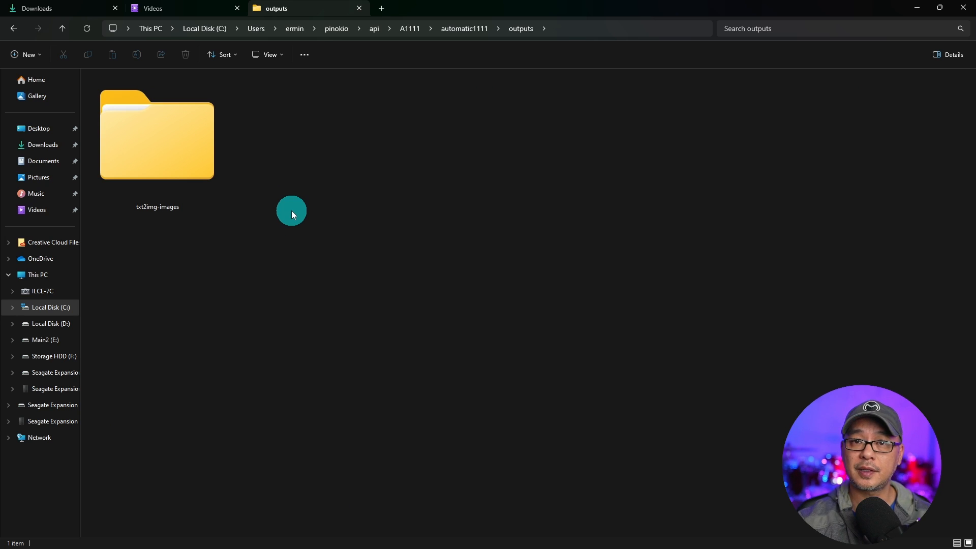
double_click(157, 135)
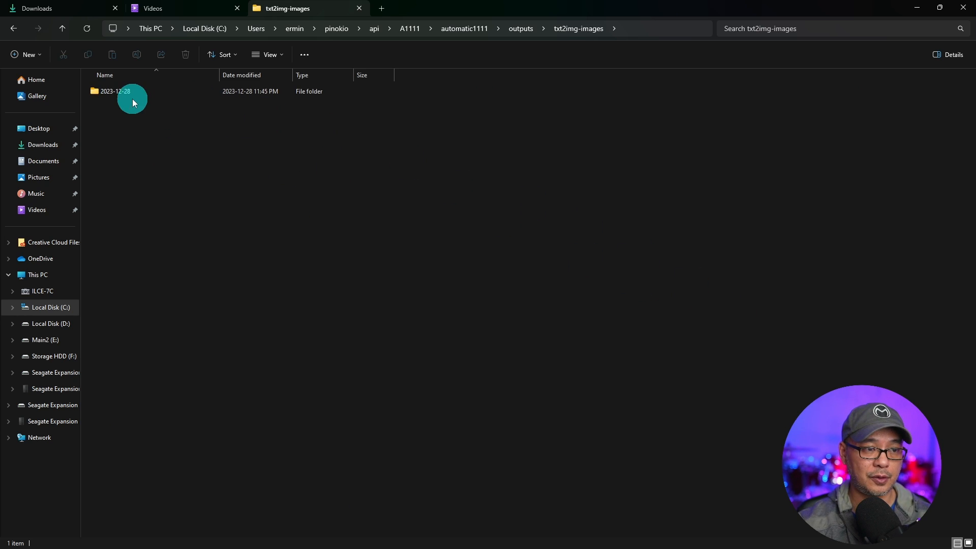
click(269, 54)
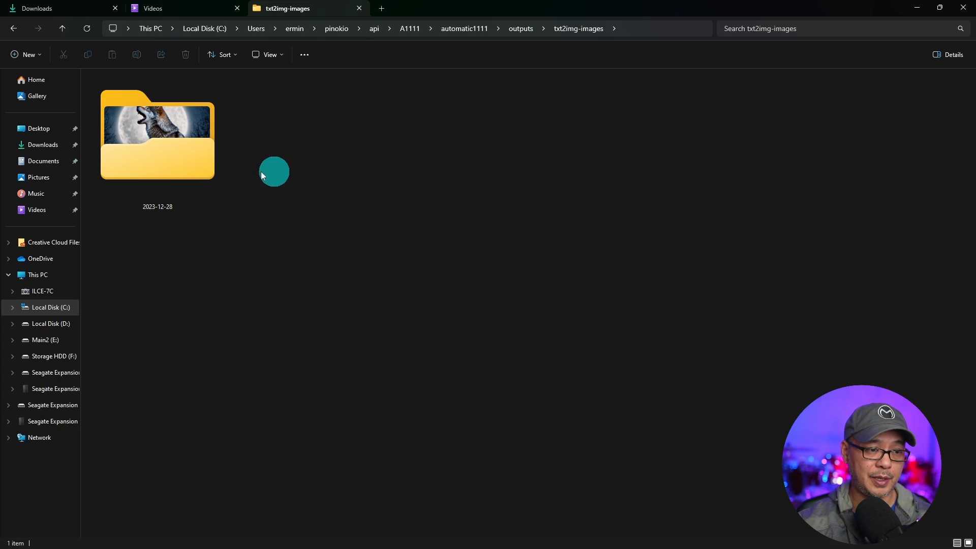
double_click(157, 135)
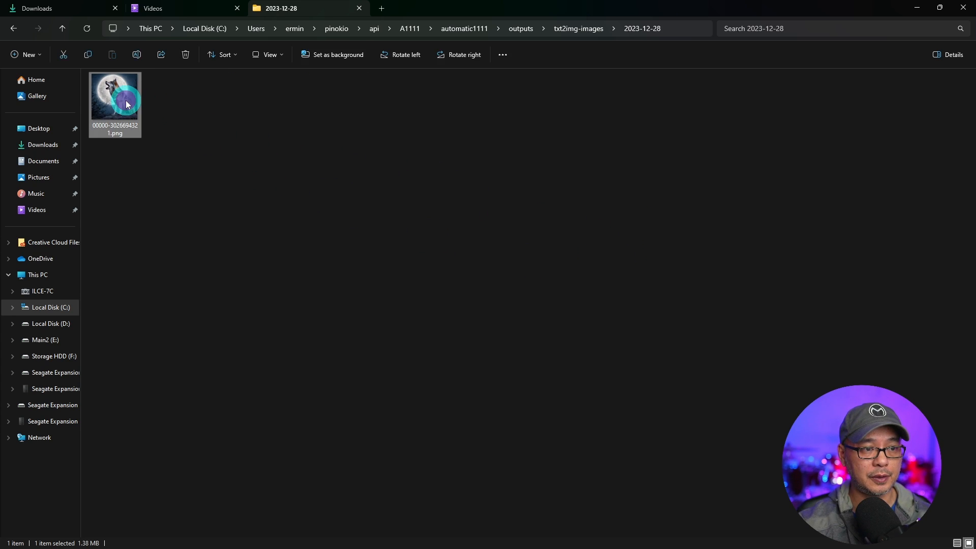
double_click(114, 100)
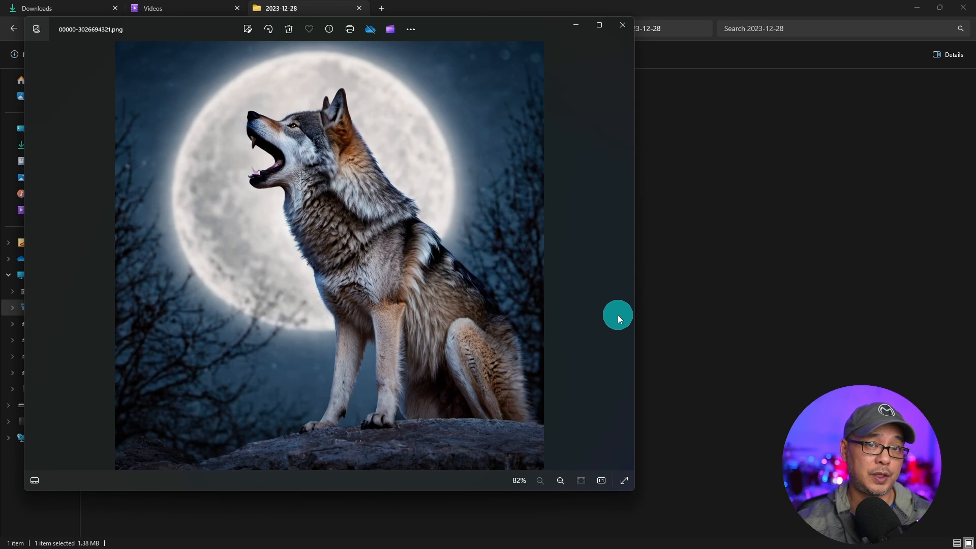